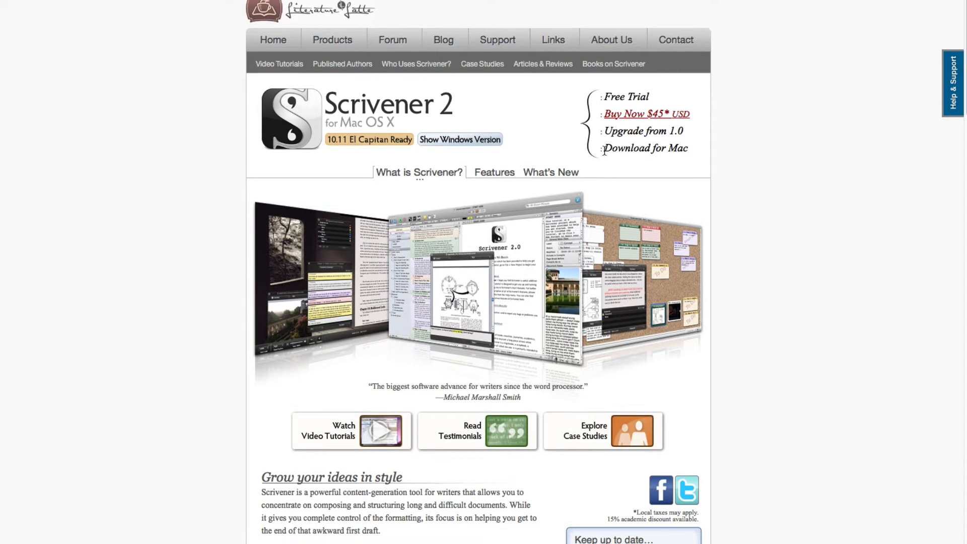
# Step: Scroll the Scrivener product page, then the Scapple page down to its illustrated Features list
pyautogui.scroll(-3)
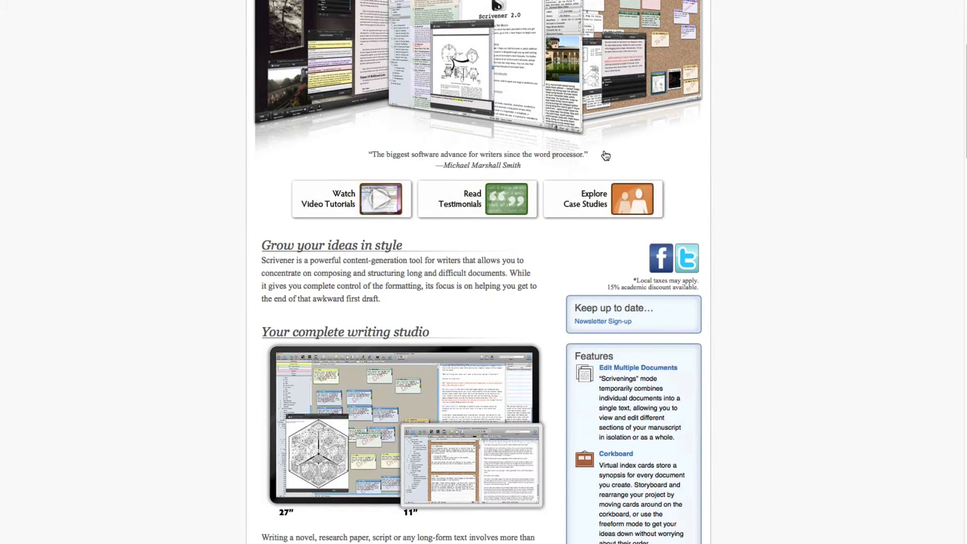
pyautogui.scroll(-3)
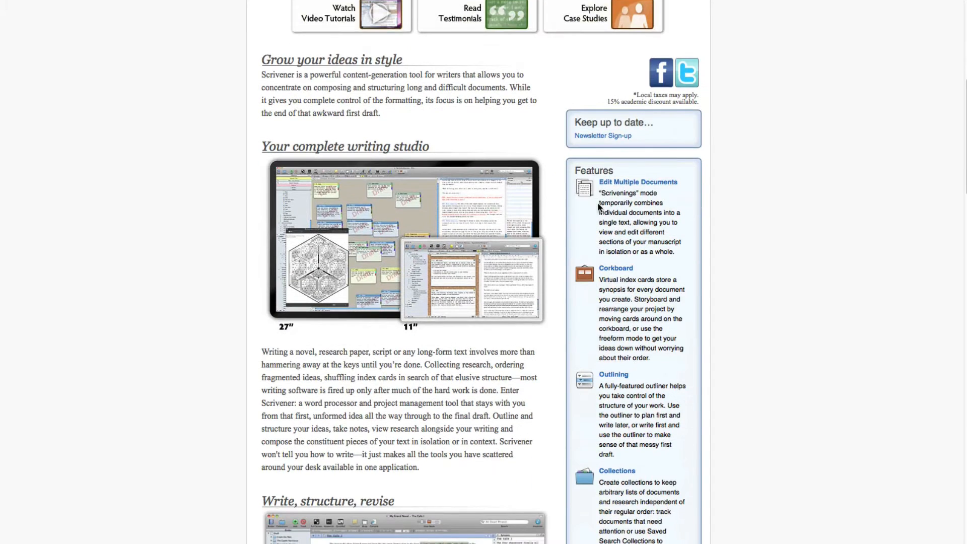
pyautogui.scroll(3)
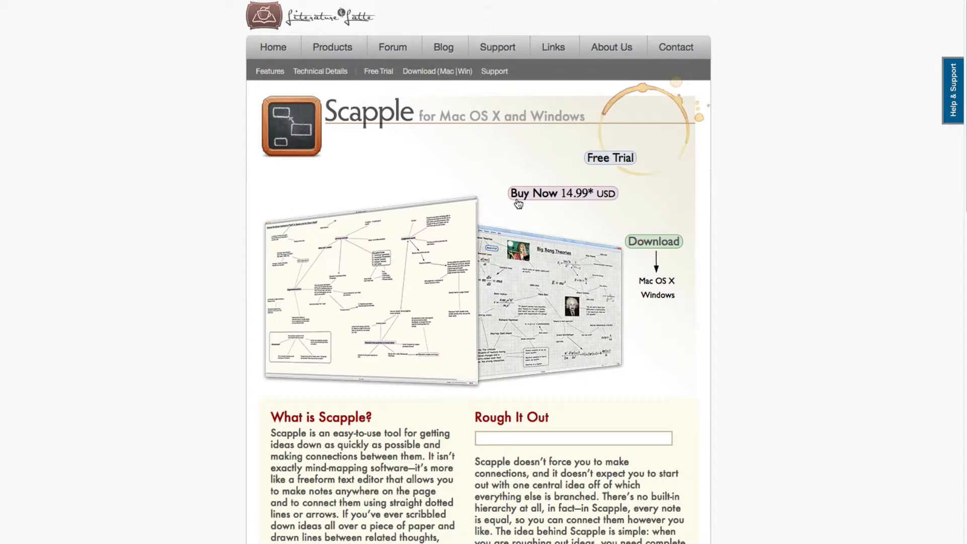
pyautogui.scroll(-3)
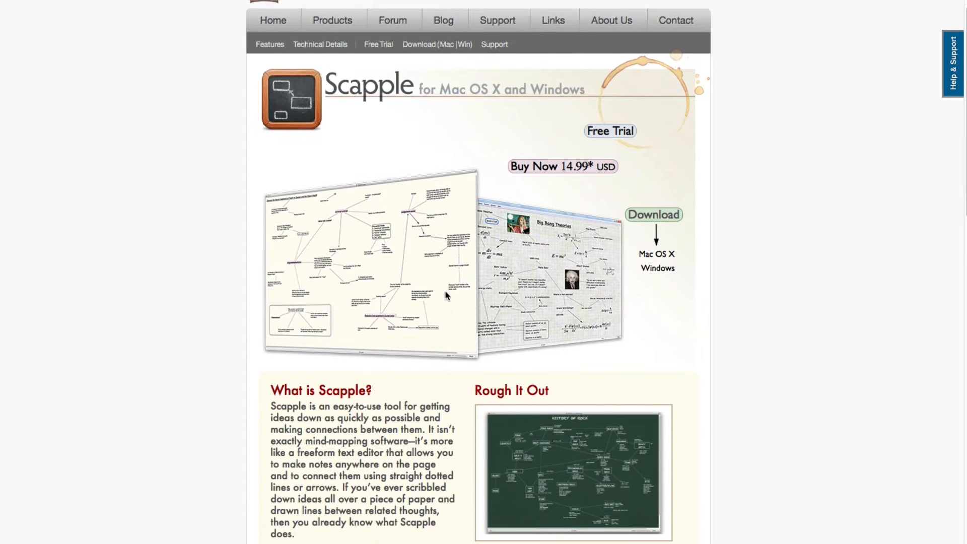
pyautogui.scroll(-3)
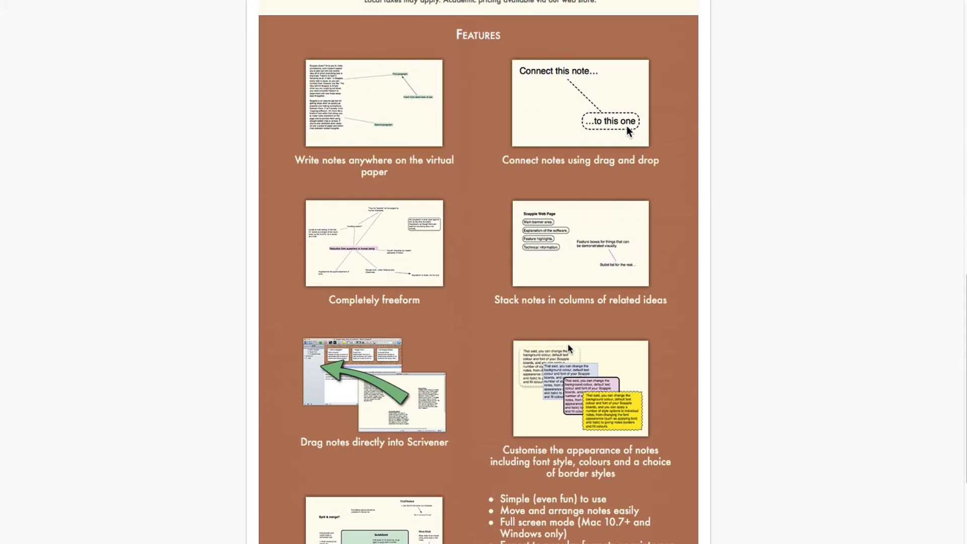
pyautogui.moveTo(566, 153)
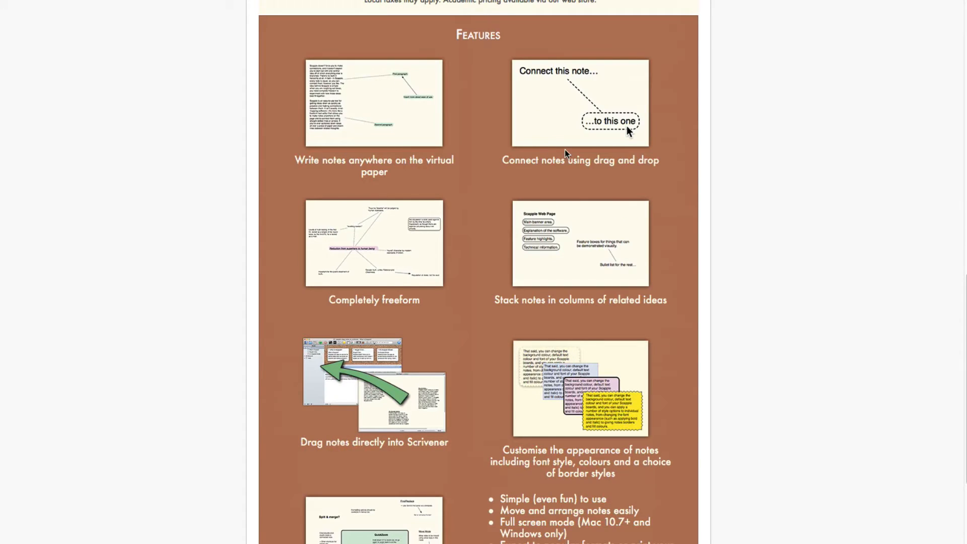
pyautogui.scroll(-3)
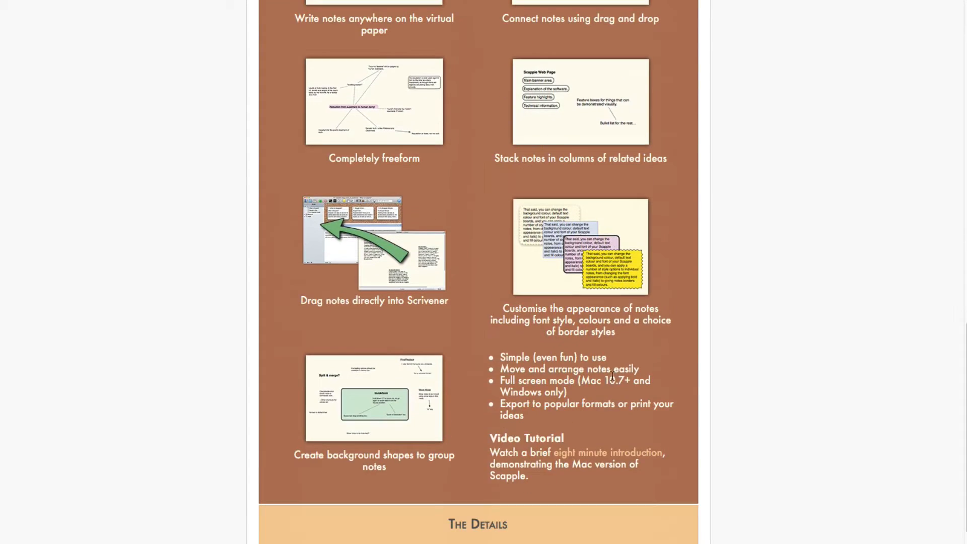
pyautogui.scroll(3)
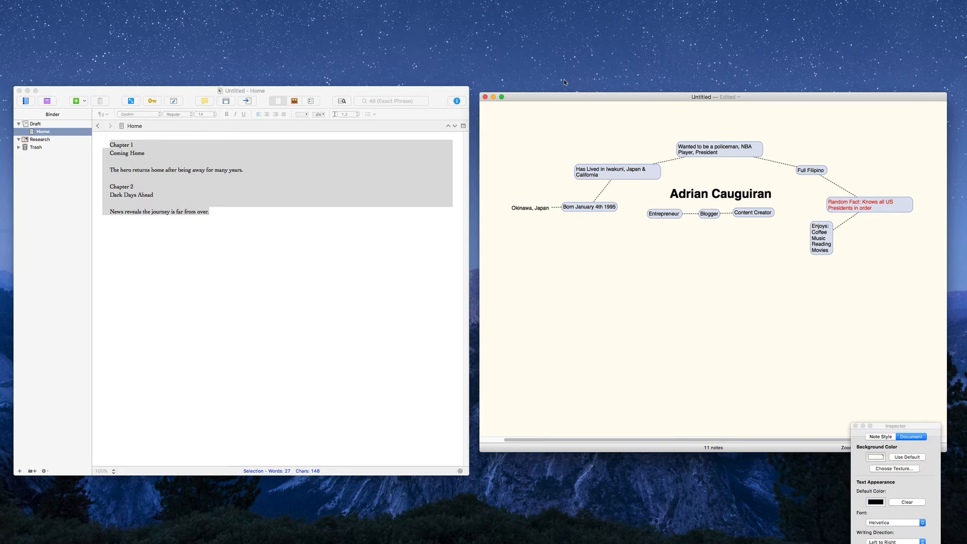
pyautogui.moveTo(606, 132)
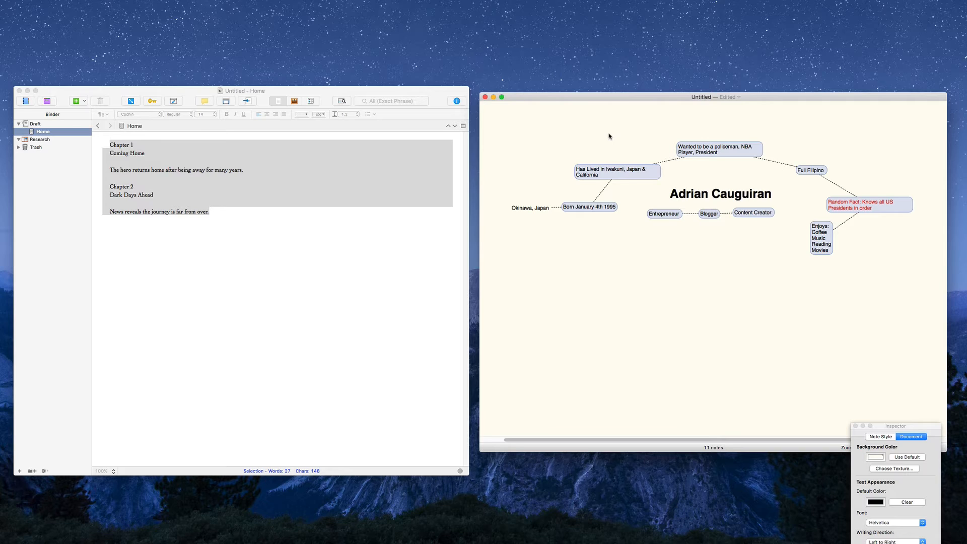
pyautogui.moveTo(688, 275)
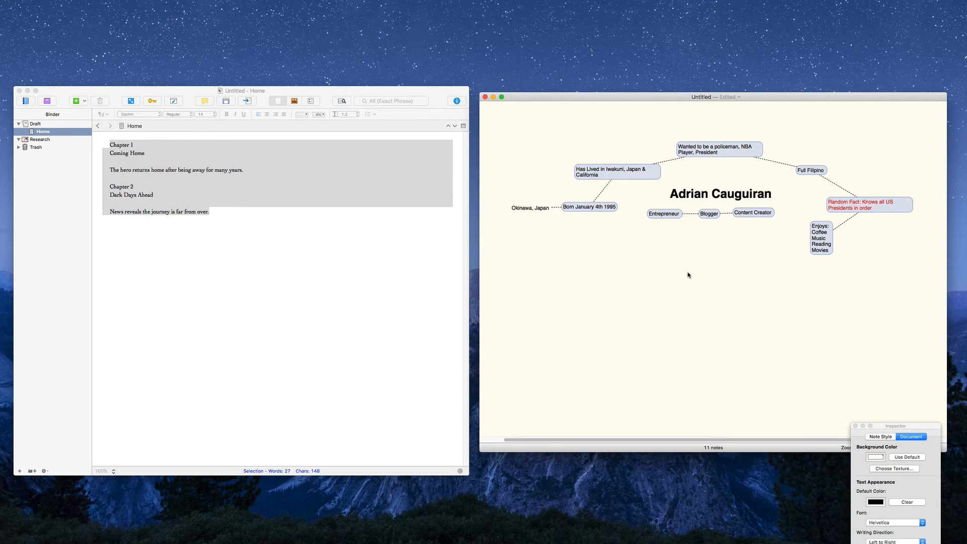
pyautogui.moveTo(728, 283)
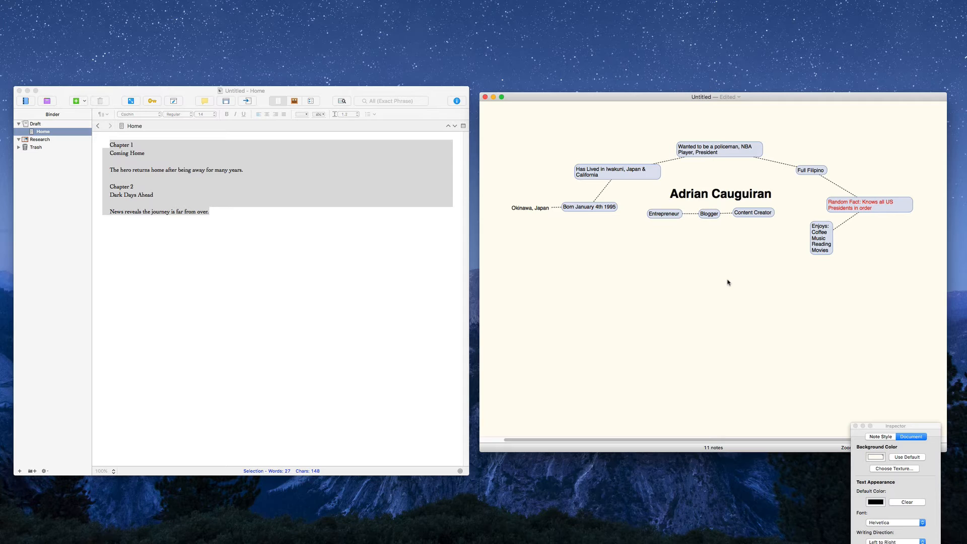
pyautogui.moveTo(395, 263)
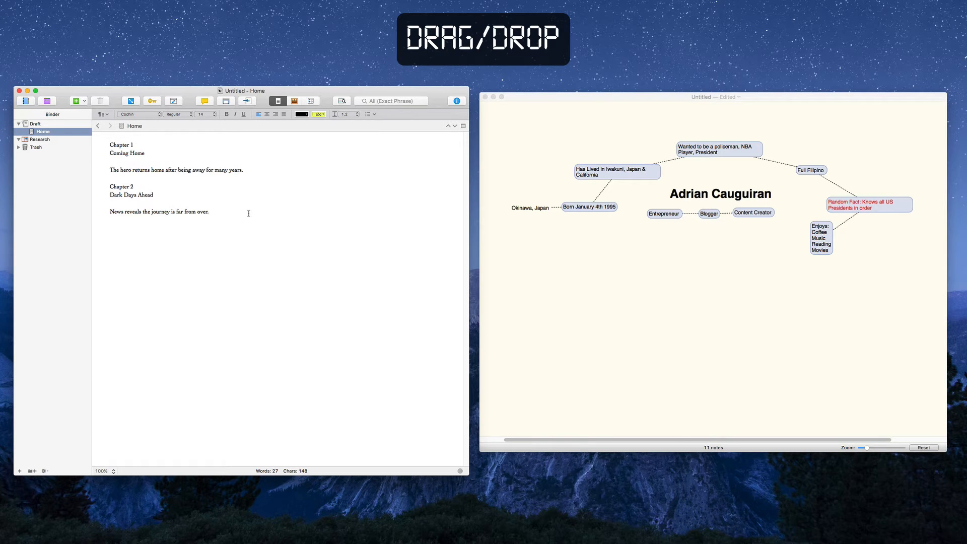
# Step: Drop the Scrivener chapter draft into Scapple as a tan note at the lower left
pyautogui.click(210, 211)
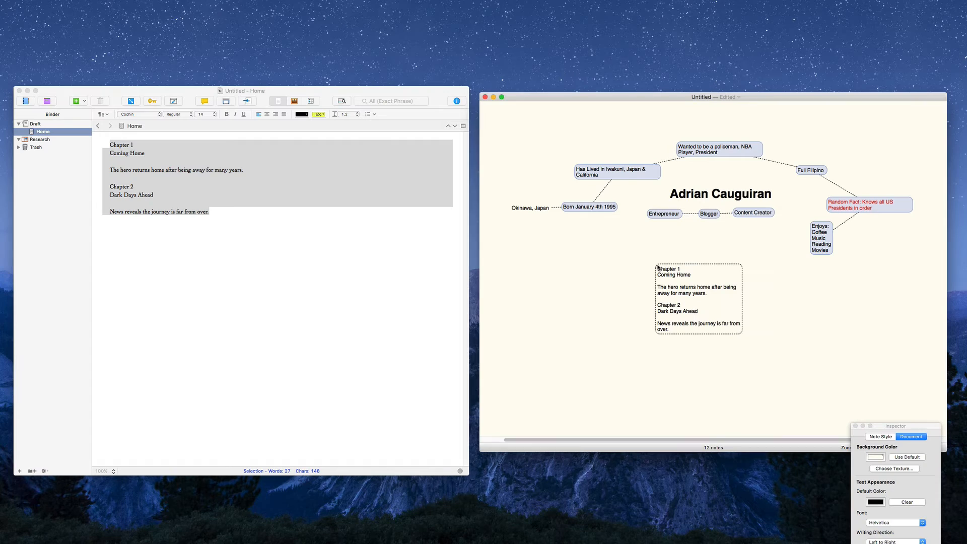
pyautogui.click(698, 299)
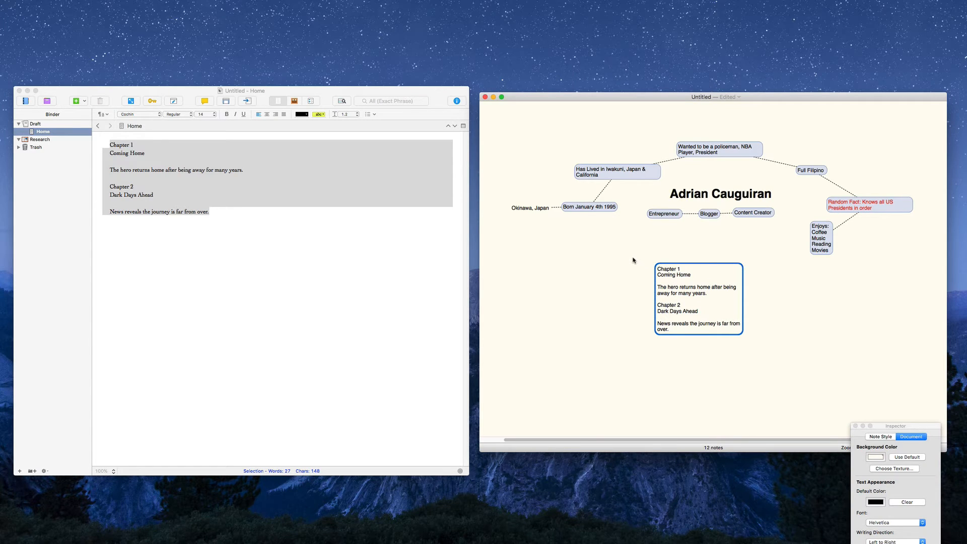
pyautogui.rightClick(697, 299)
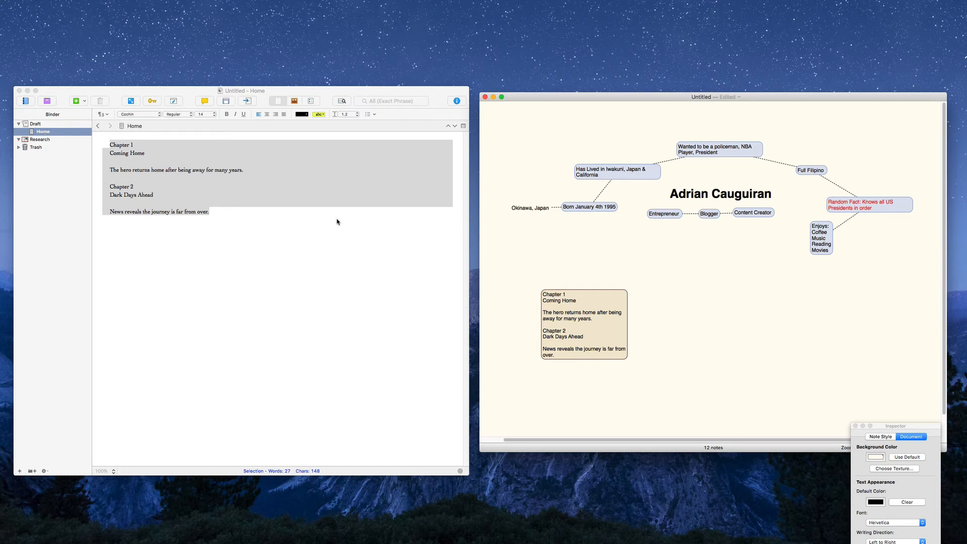
pyautogui.moveTo(386, 222)
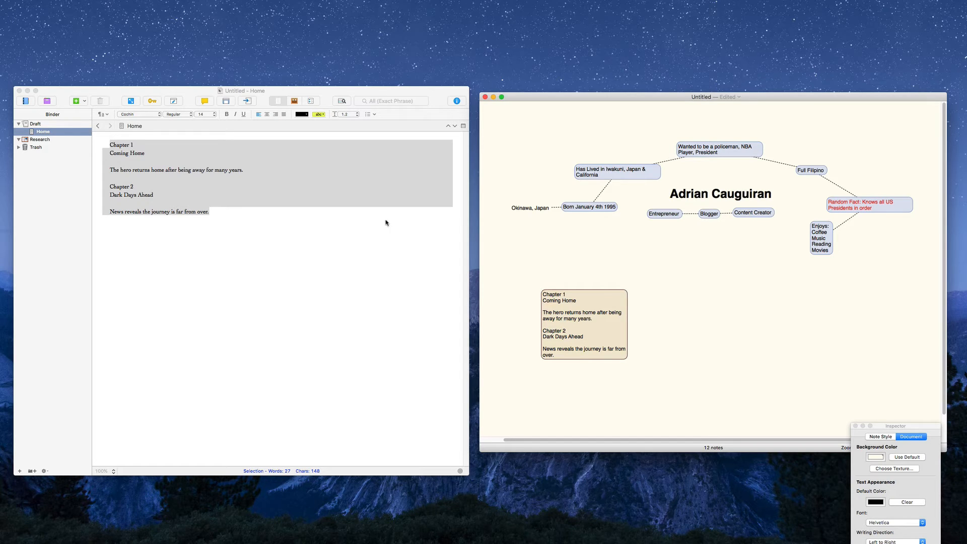
pyautogui.moveTo(707, 245)
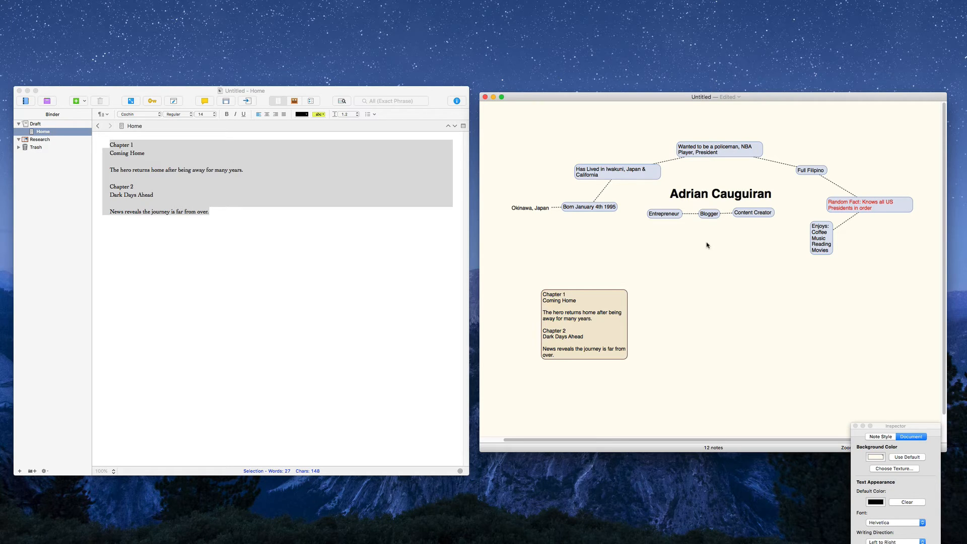
# Step: Bring the Enjoys note into Research and view its Coffee, Music, Reading, Movies list
pyautogui.click(820, 239)
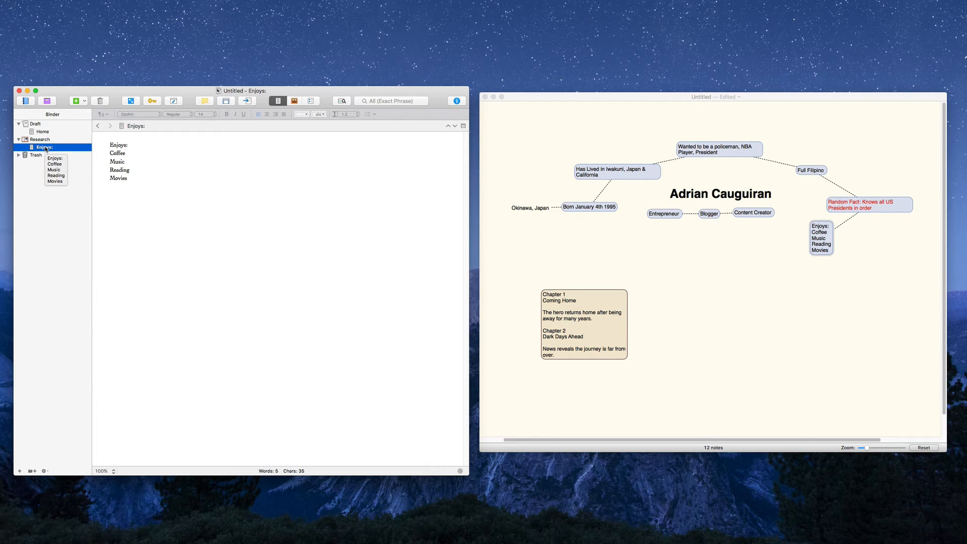
pyautogui.click(420, 267)
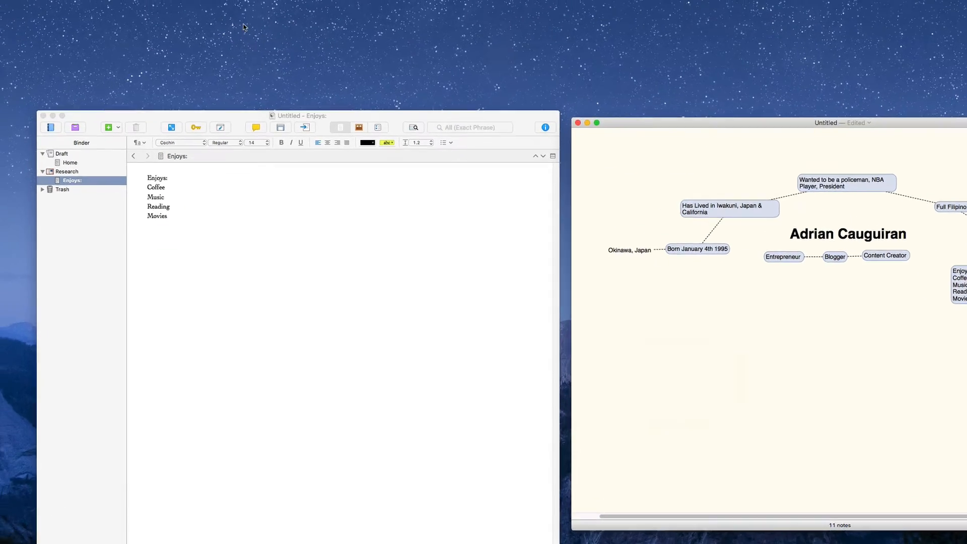
# Step: Export the Scapple mind map as an OPML outline named 'test' in Documents
pyautogui.click(79, 6)
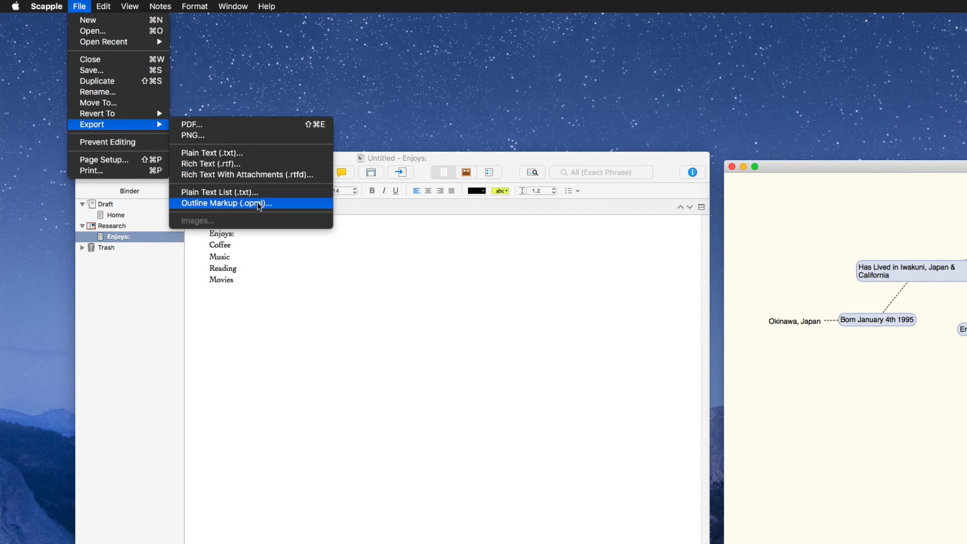
pyautogui.click(226, 203)
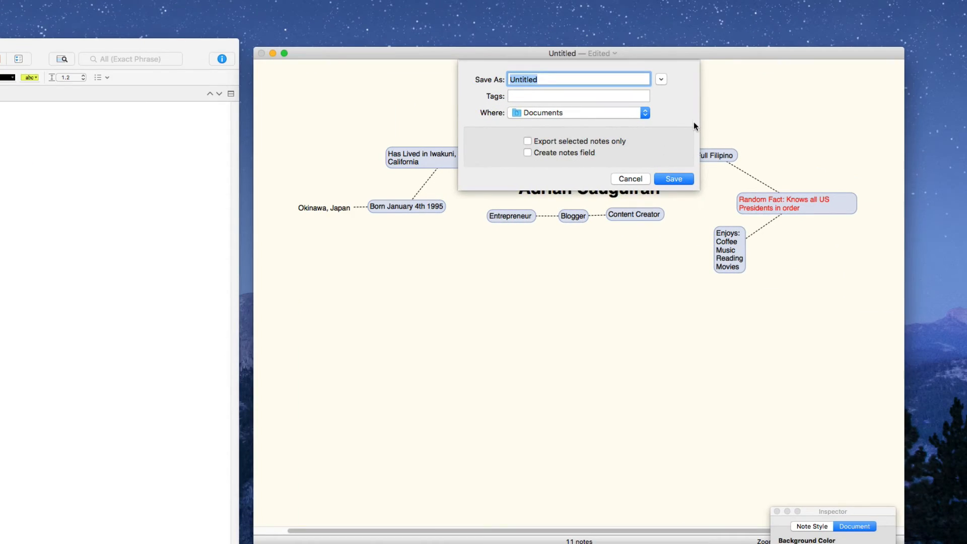
pyautogui.write('test')
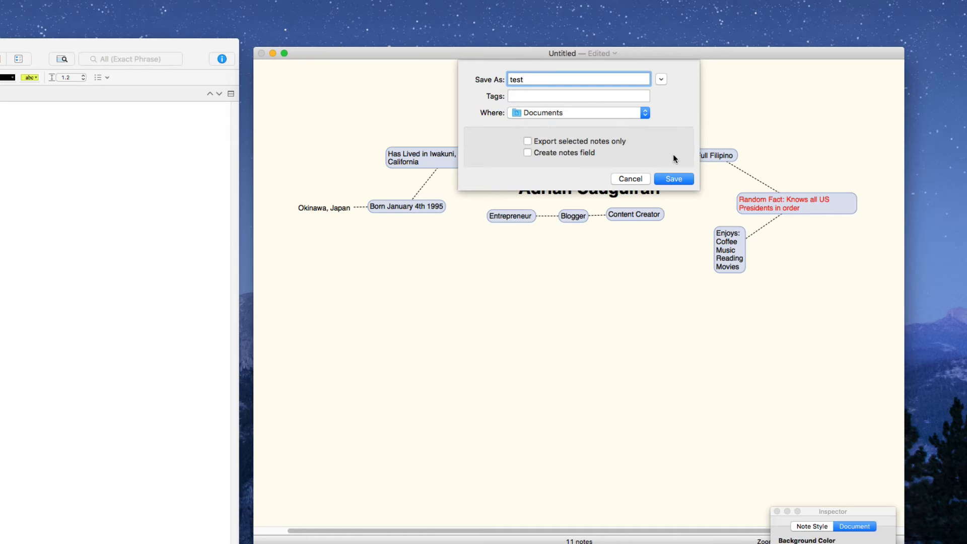
pyautogui.click(672, 178)
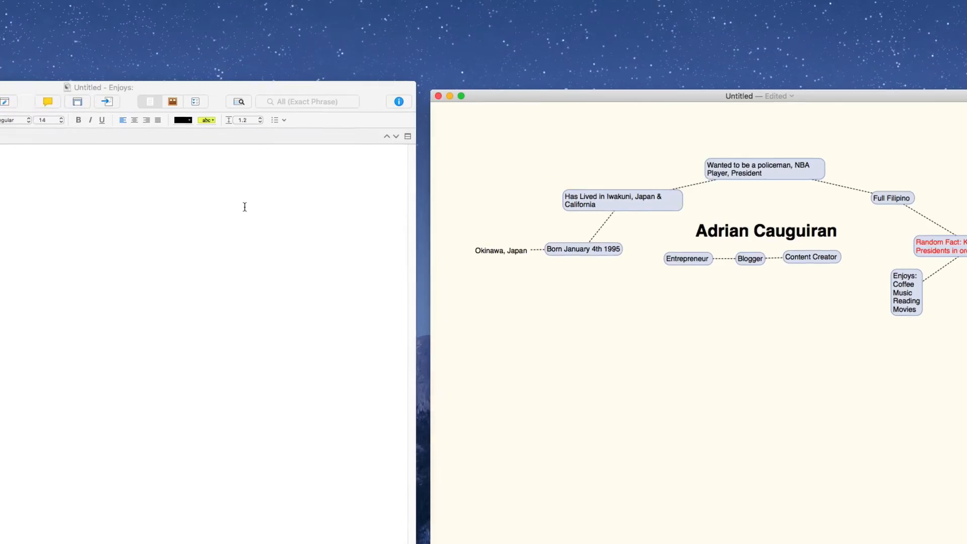
# Step: Show Scrivener's File > Import submenu
pyautogui.click(85, 6)
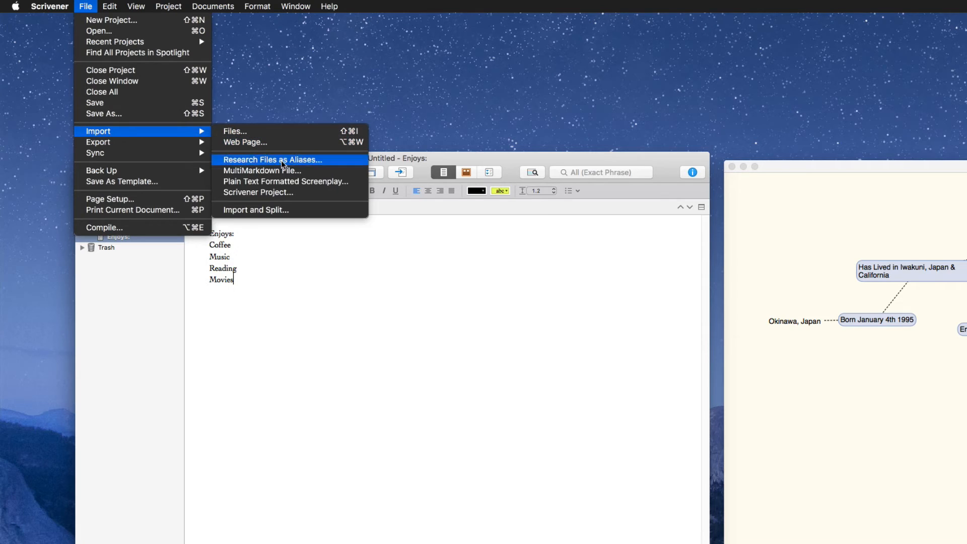
pyautogui.moveTo(297, 182)
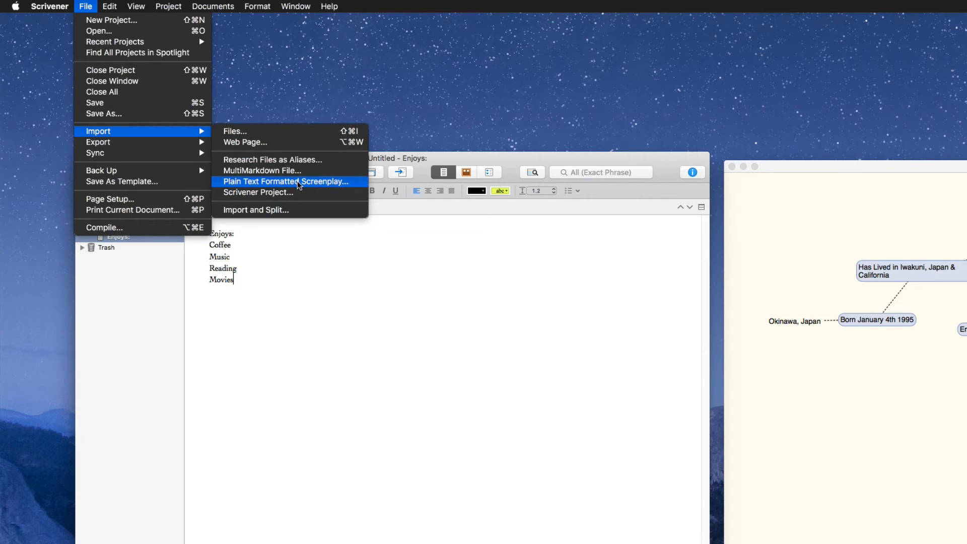
pyautogui.moveTo(320, 209)
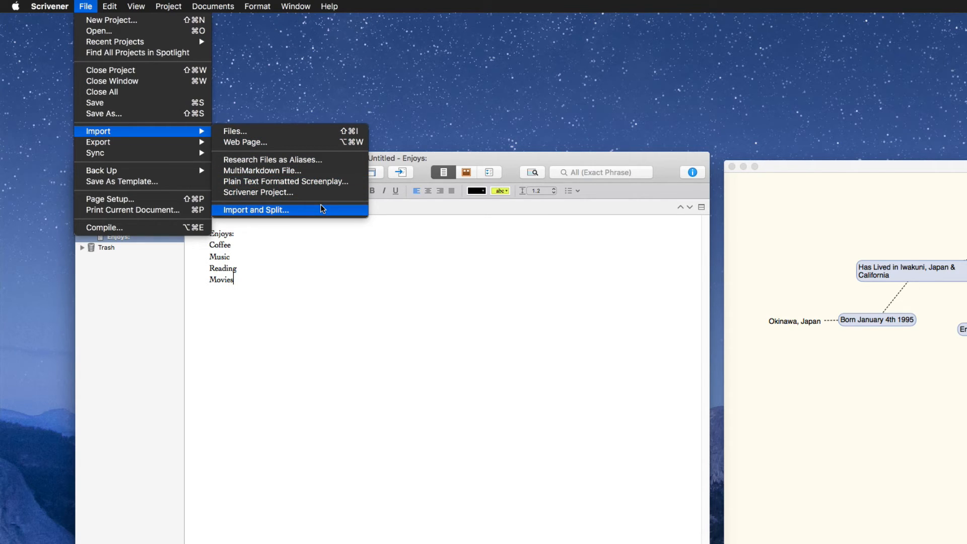
pyautogui.moveTo(290, 137)
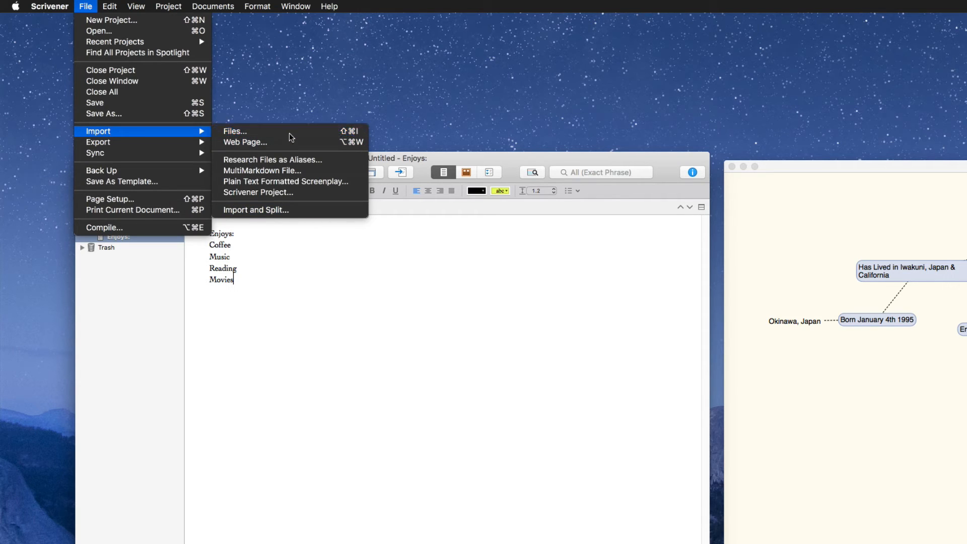
# Step: Import test.opml into the Scrivener project as documents
pyautogui.click(234, 131)
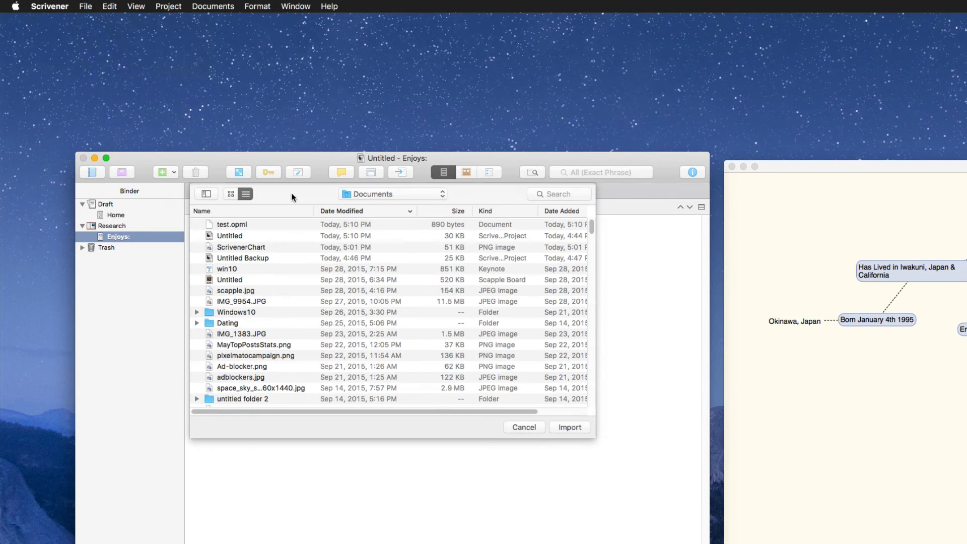
pyautogui.click(231, 223)
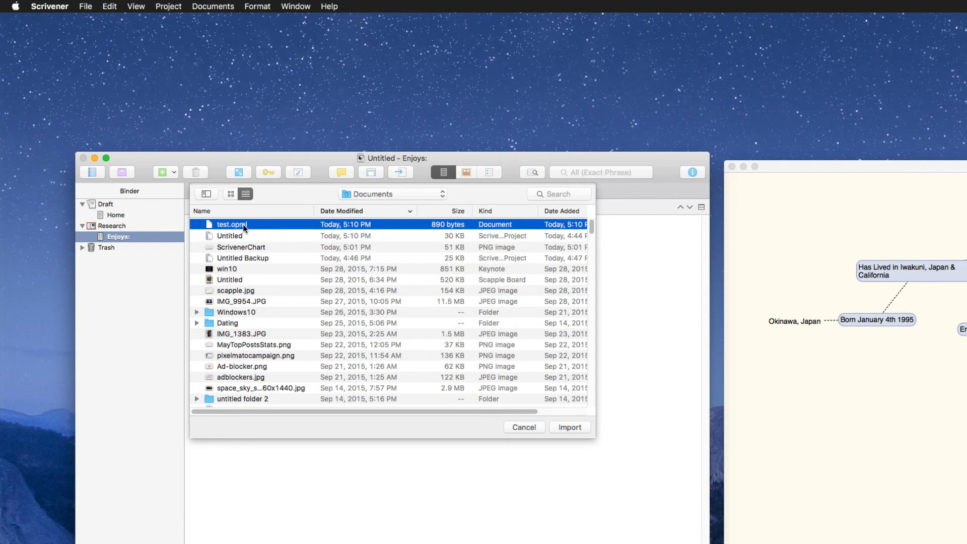
pyautogui.click(569, 427)
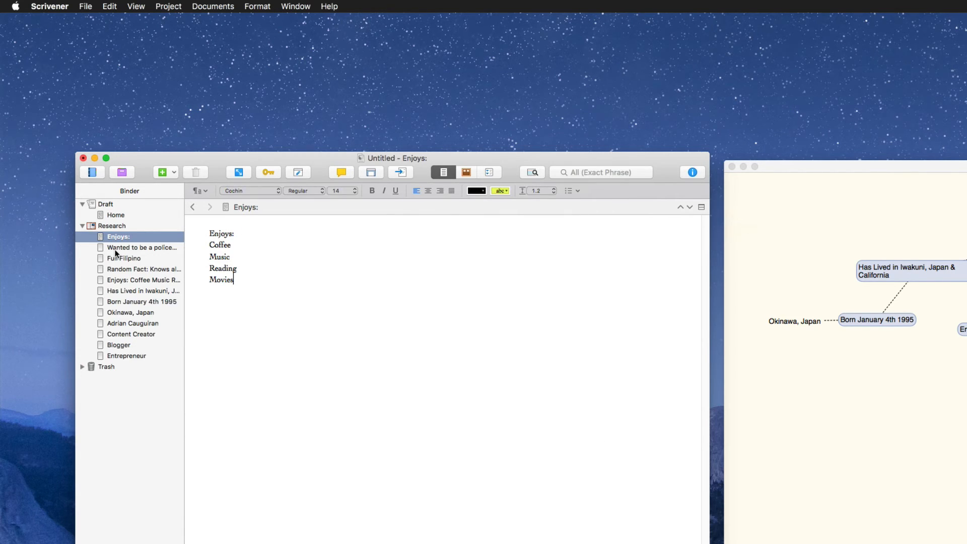
# Step: Review the imported Policeman, Random Fact, Born January 4th 1995, Blogger and Entrepreneur notes
pyautogui.click(140, 247)
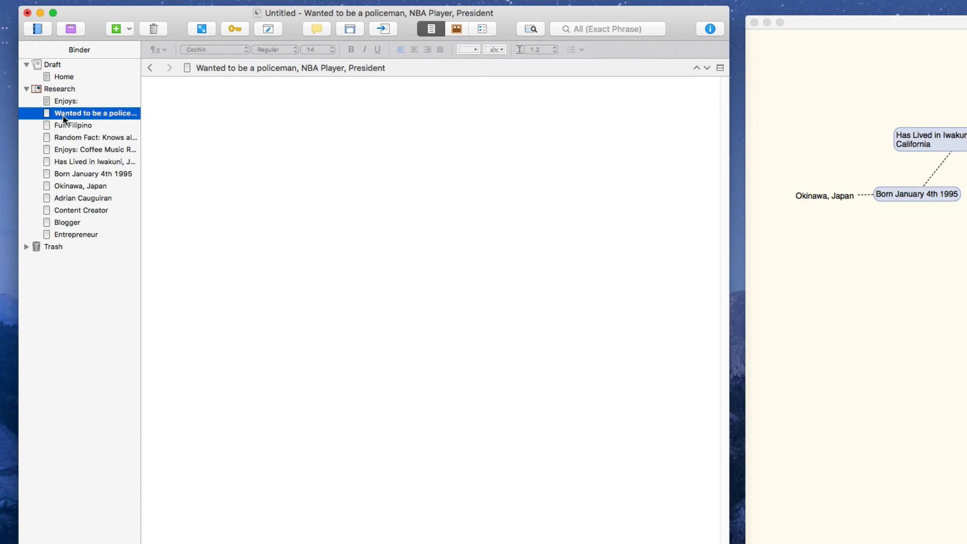
pyautogui.click(94, 137)
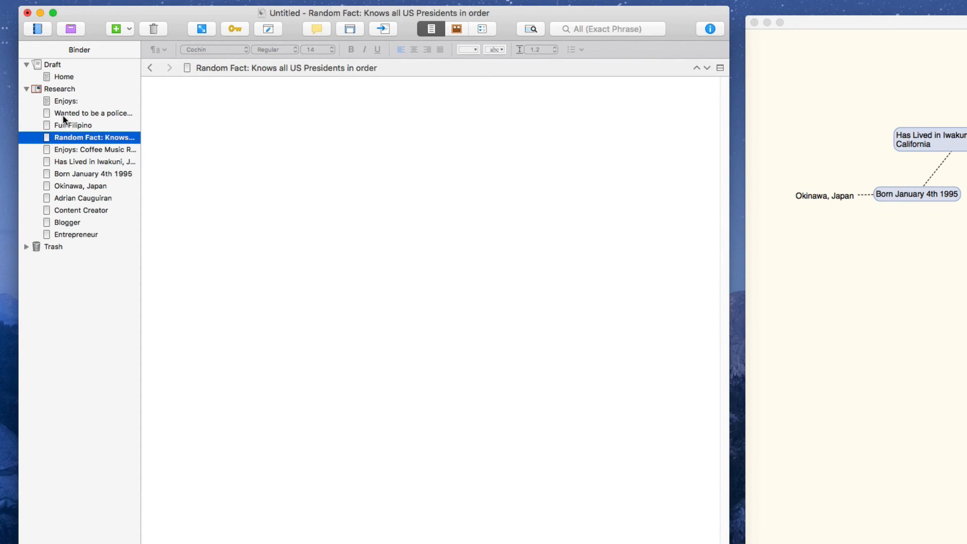
pyautogui.click(96, 173)
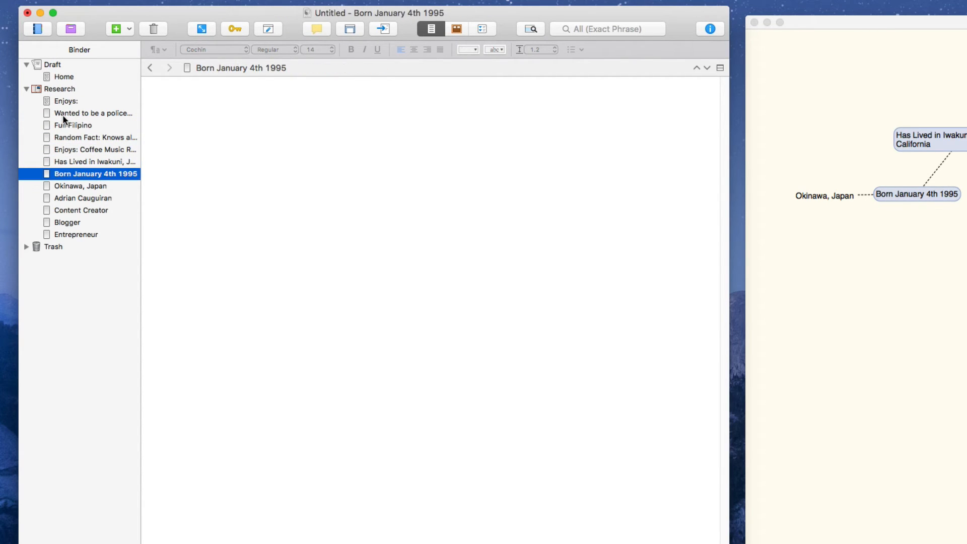
pyautogui.click(68, 222)
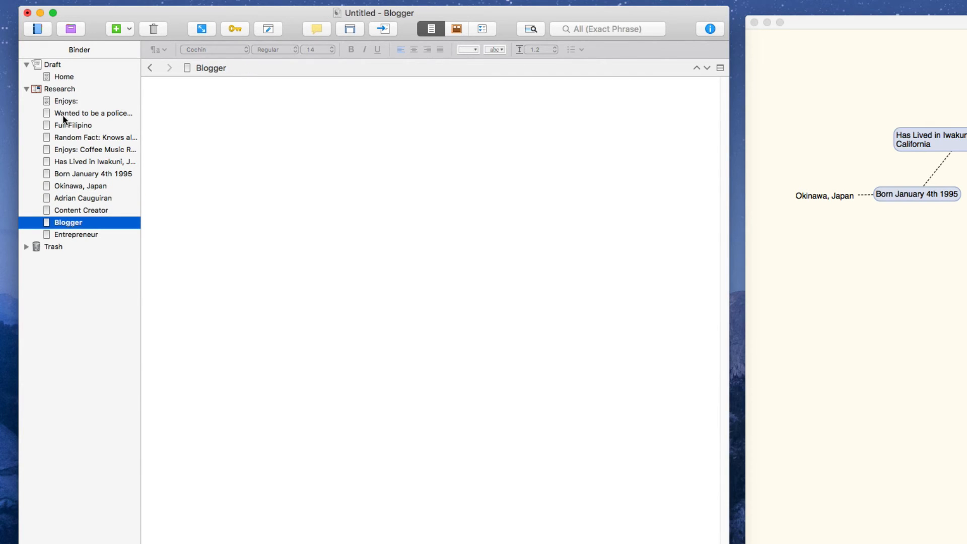
pyautogui.click(78, 235)
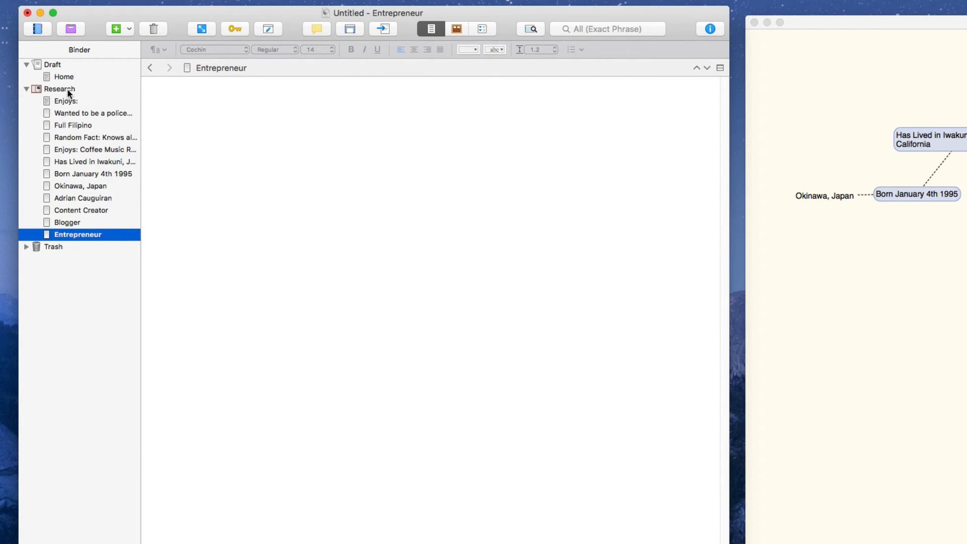
pyautogui.click(252, 128)
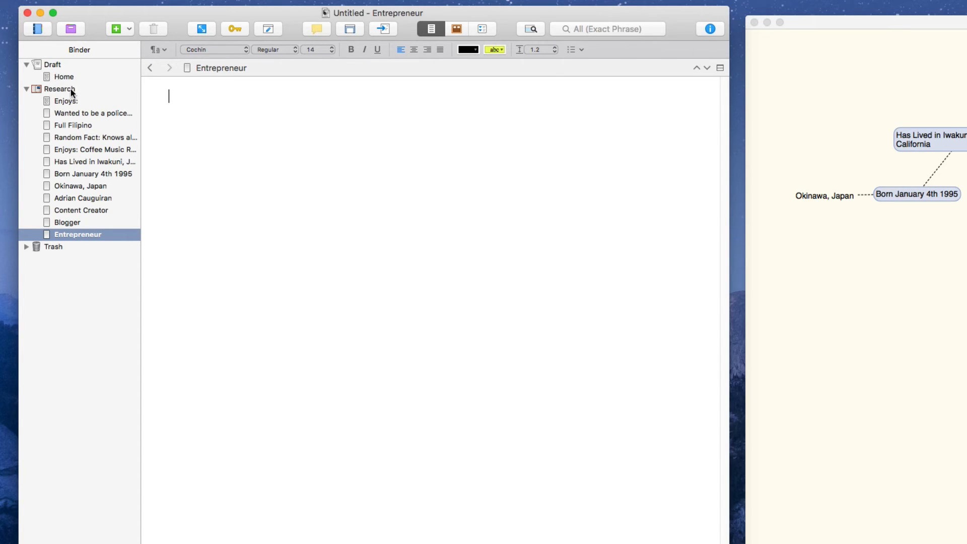
# Step: Export the Scapple mind map as an image file named 'test' in Documents
pyautogui.click(60, 89)
pyautogui.write('test')
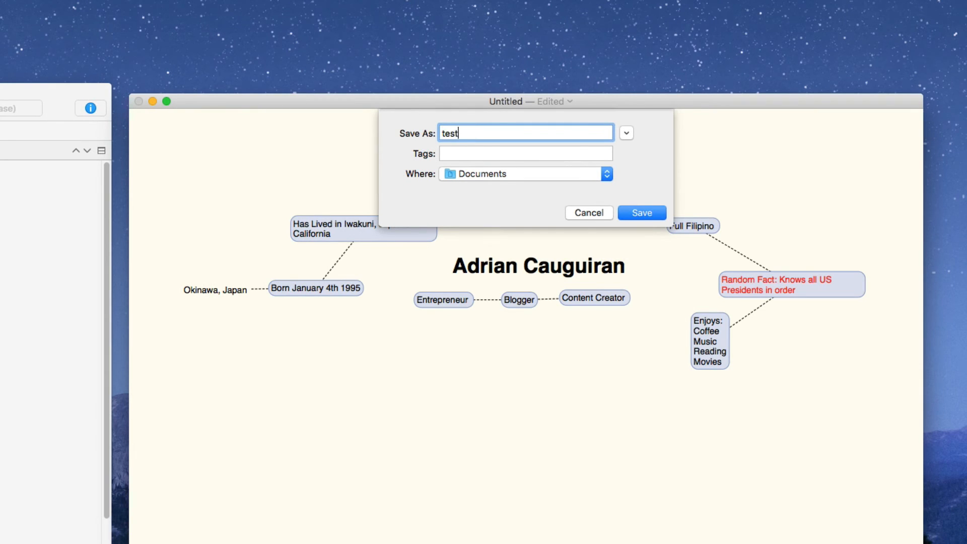
pyautogui.click(641, 213)
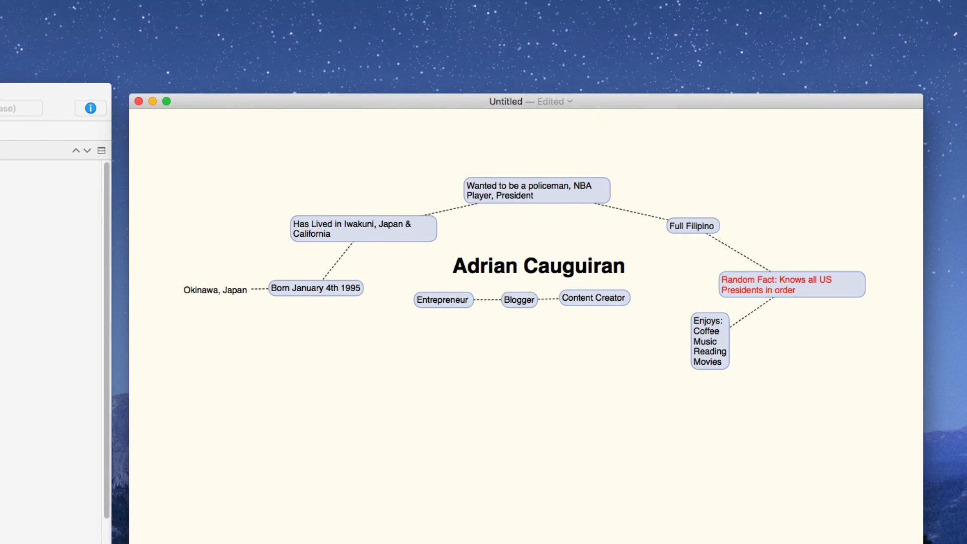
pyautogui.click(96, 8)
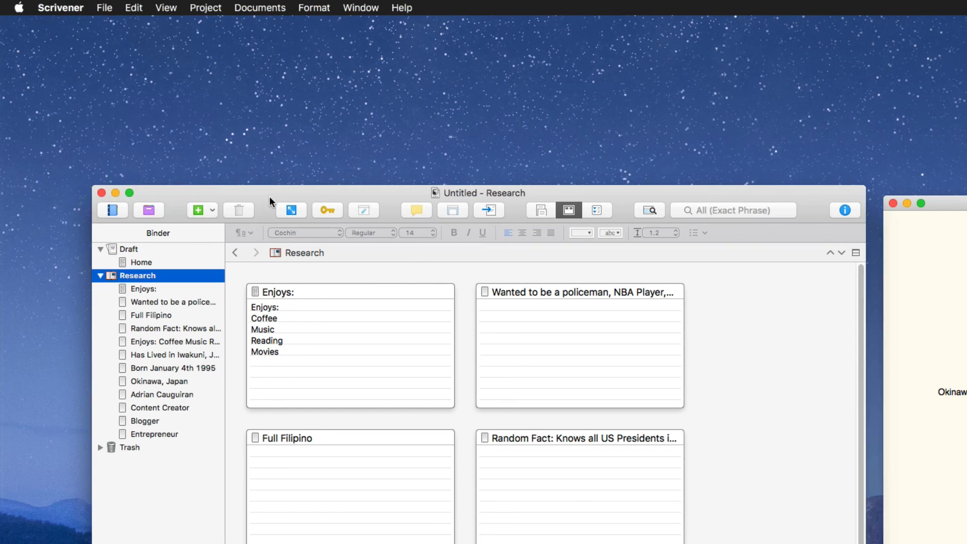
# Step: Import the 'test' mind map image into Research and display it in the editor
pyautogui.click(104, 8)
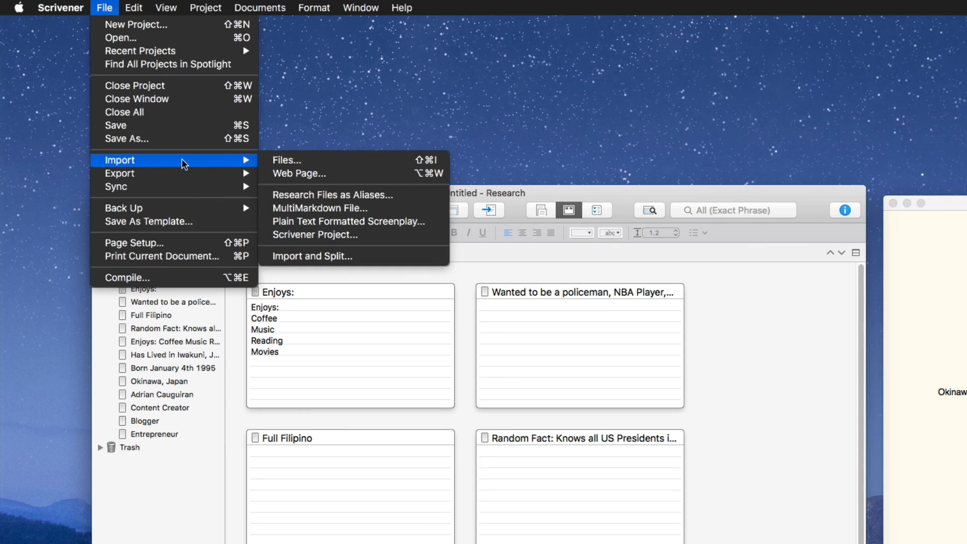
pyautogui.click(286, 160)
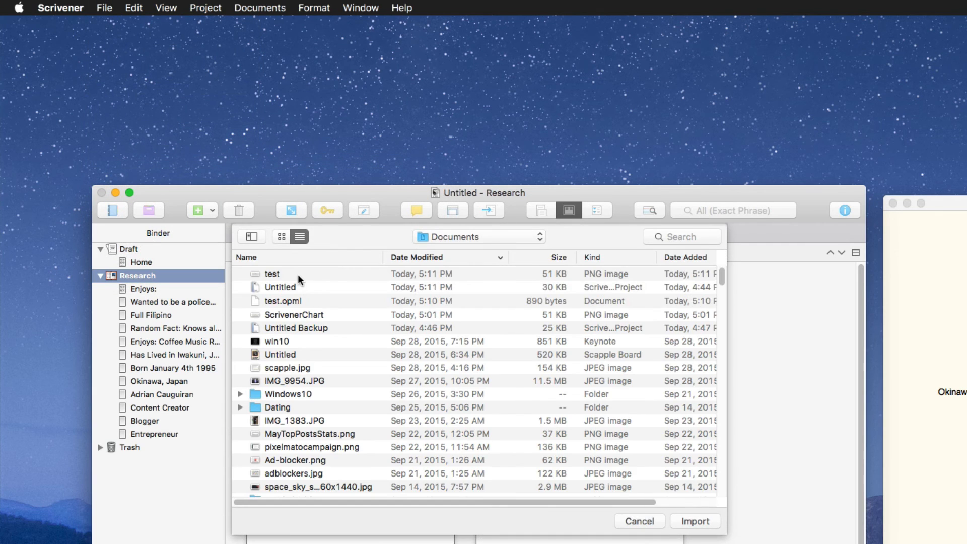
pyautogui.click(695, 521)
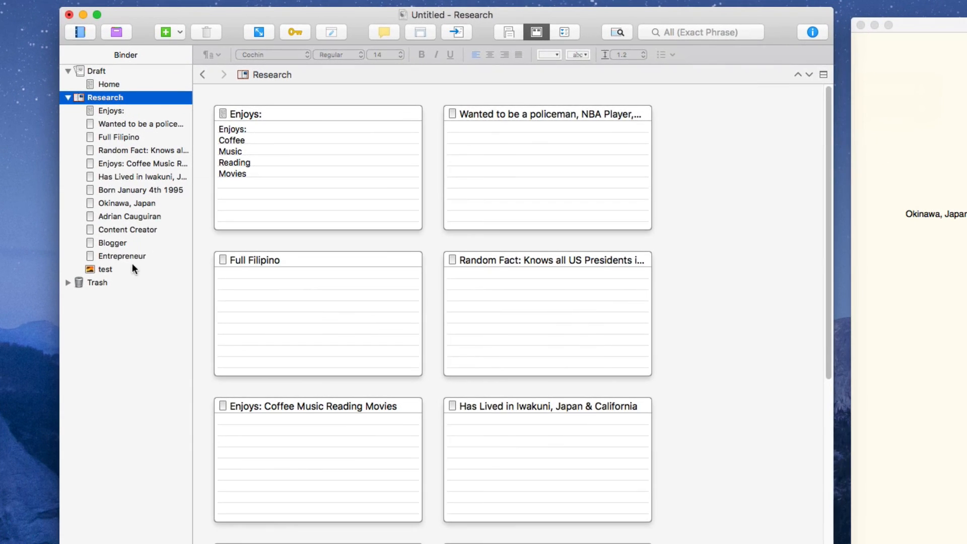
pyautogui.click(105, 269)
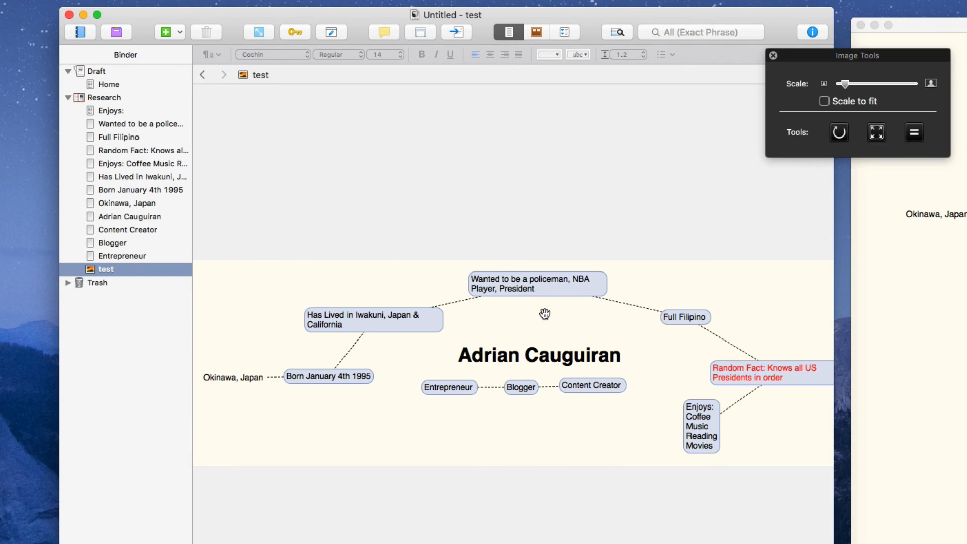
pyautogui.moveTo(781, 93)
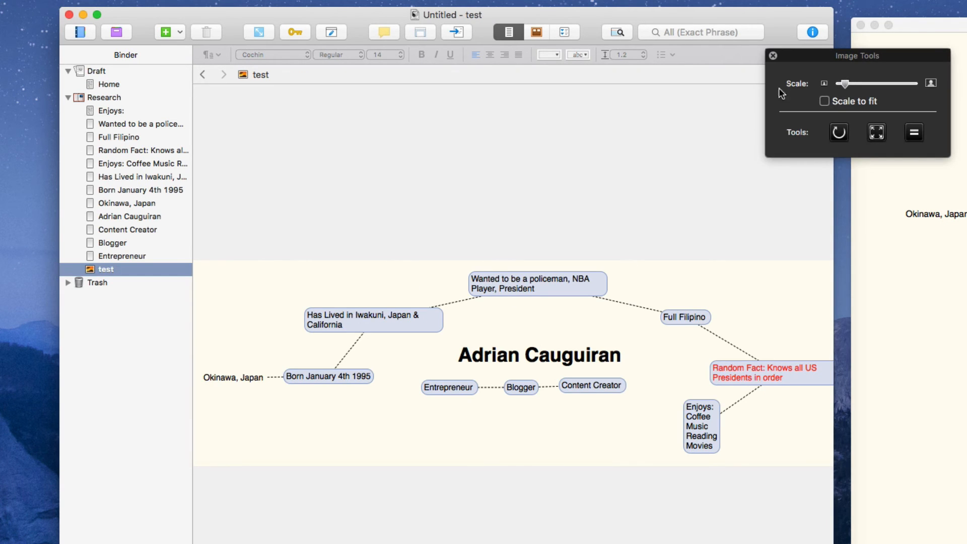
pyautogui.moveTo(681, 198)
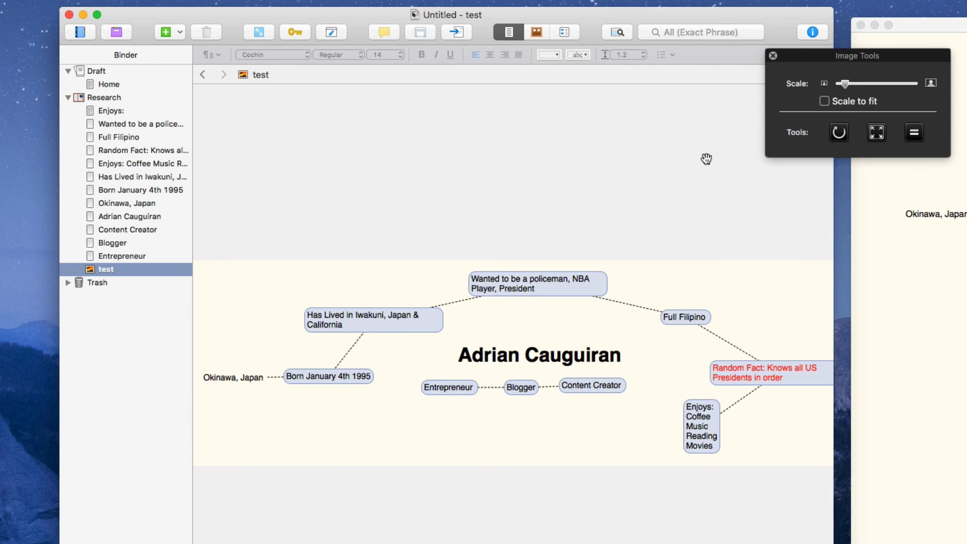
pyautogui.click(775, 55)
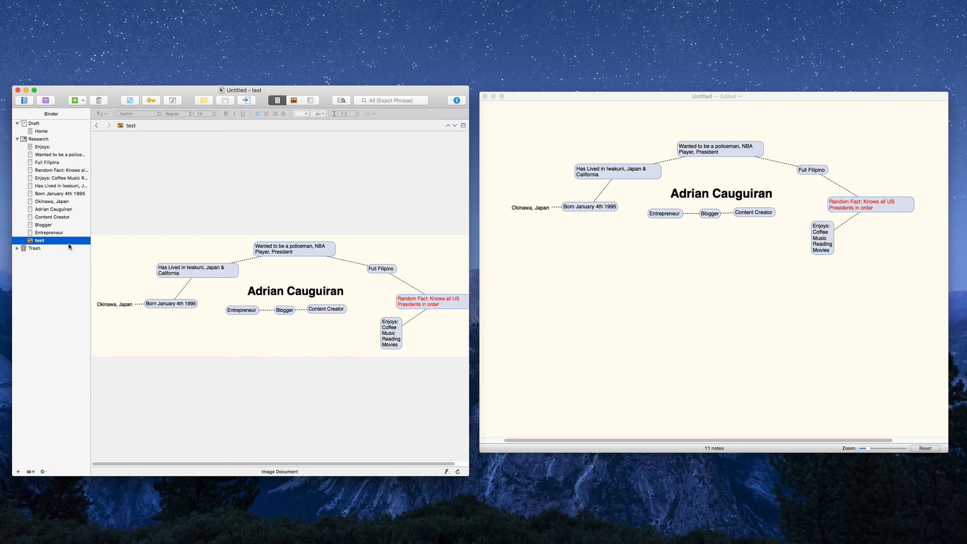
pyautogui.moveTo(22, 164)
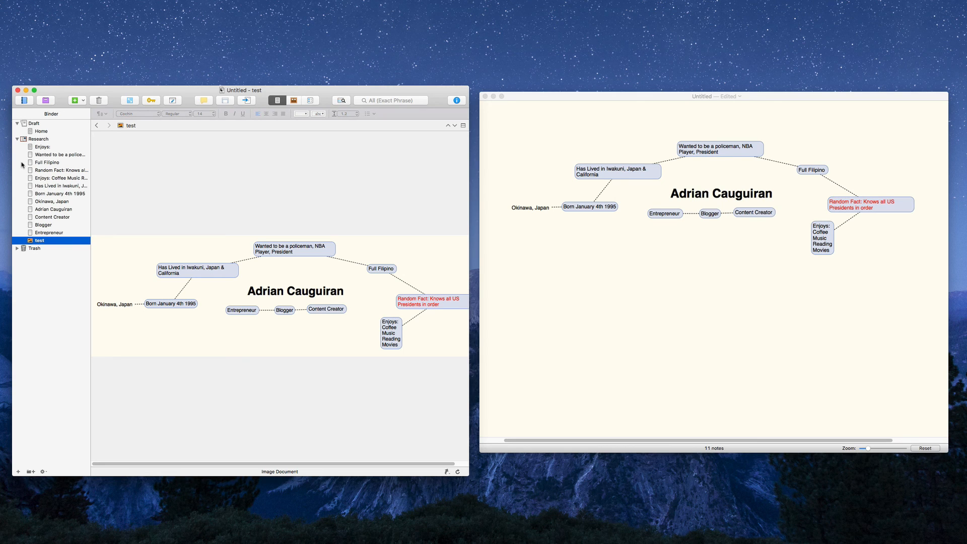
pyautogui.moveTo(813, 127)
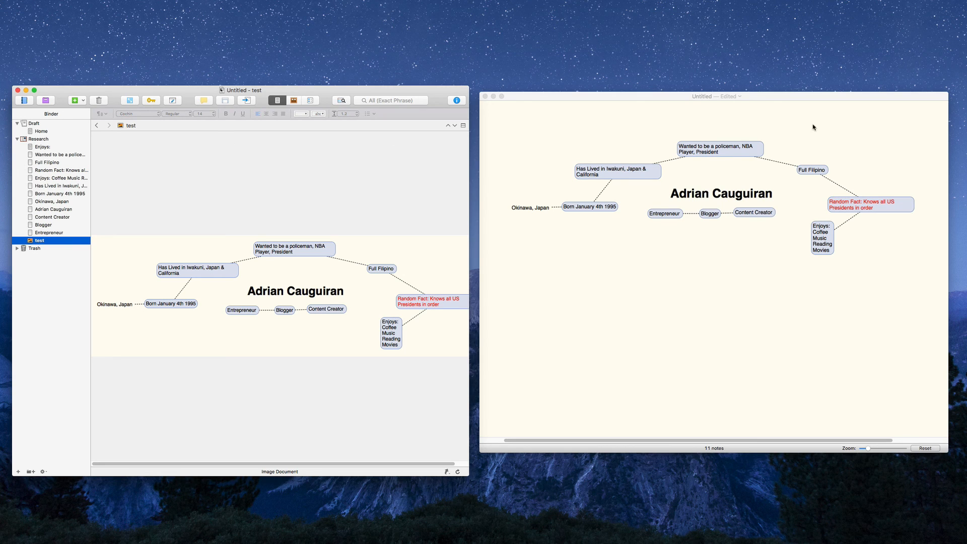